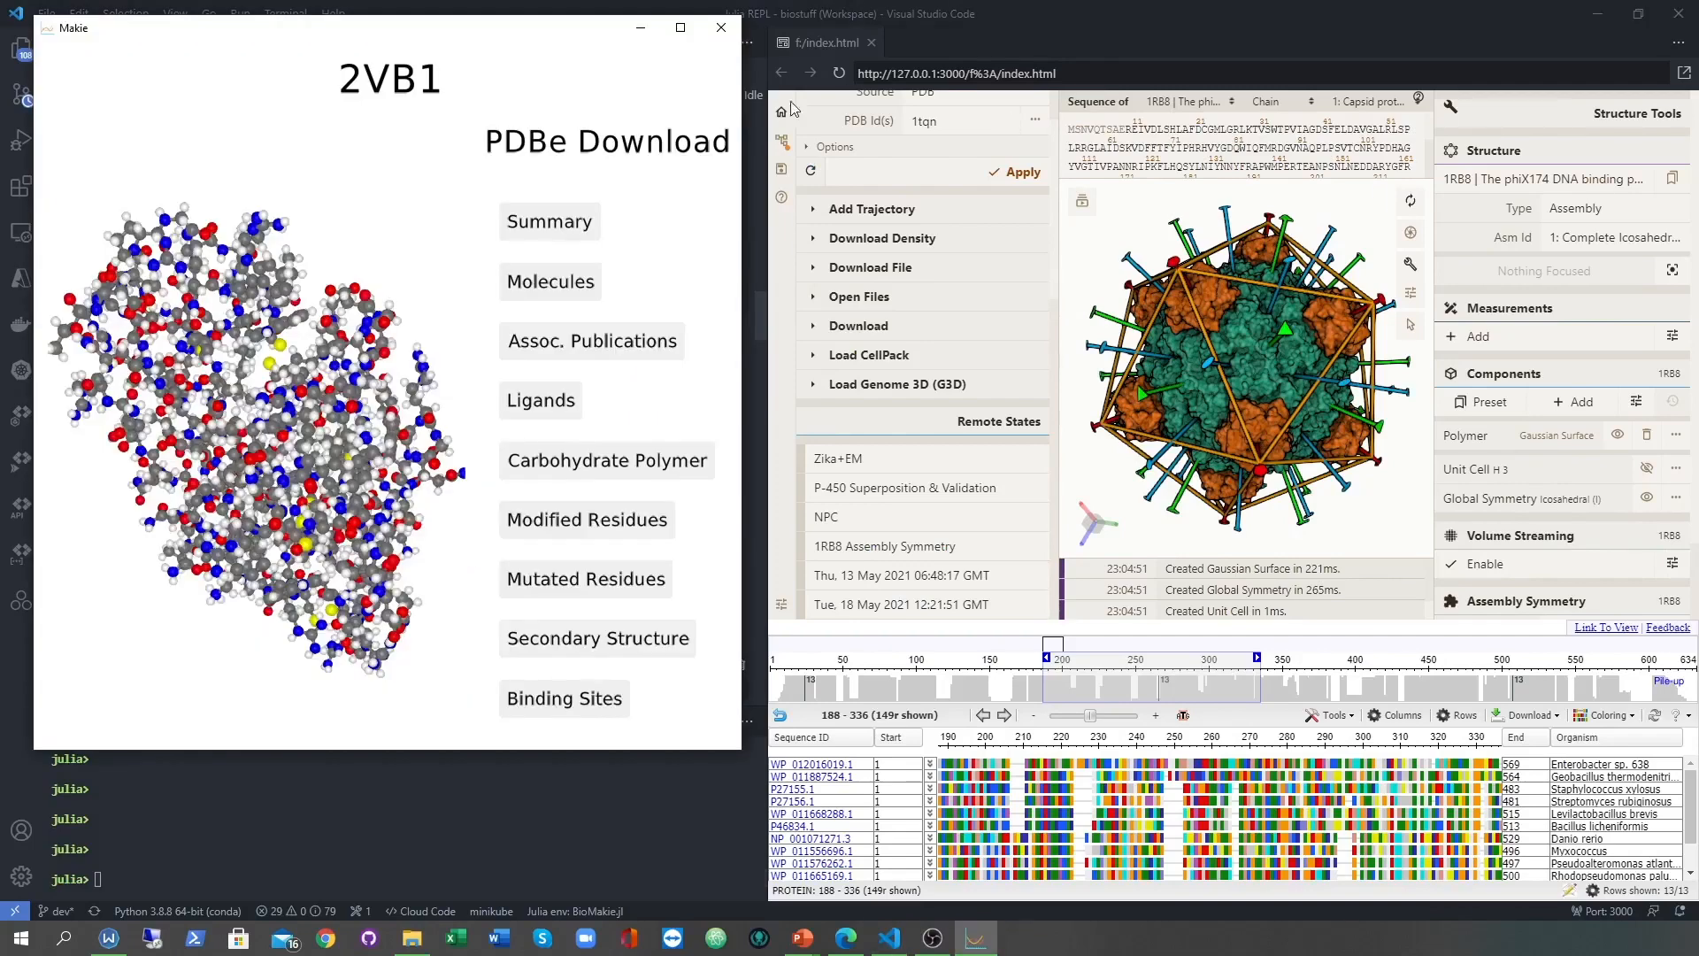
{"action": "mouse_move", "coordinate": [614, 158]}
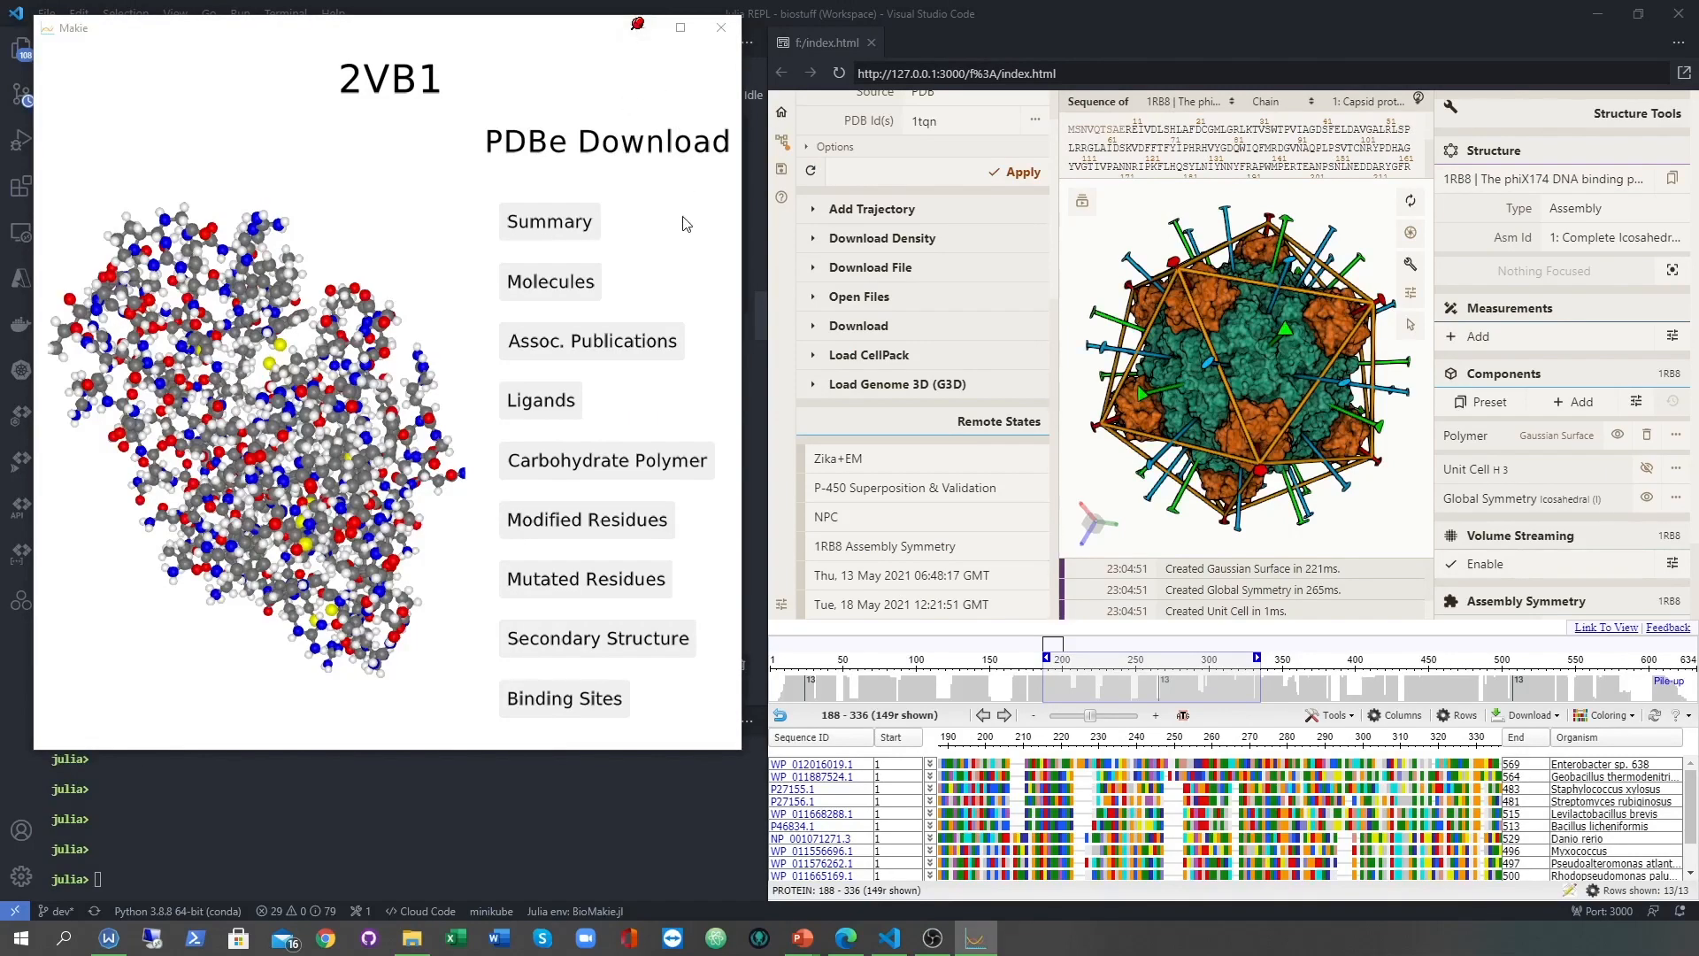
Download 2VB1 molecules and publications, set pdbid to "5jrz", then download the same for 5JRZ.
{"action": "left_click", "coordinate": [592, 340]}
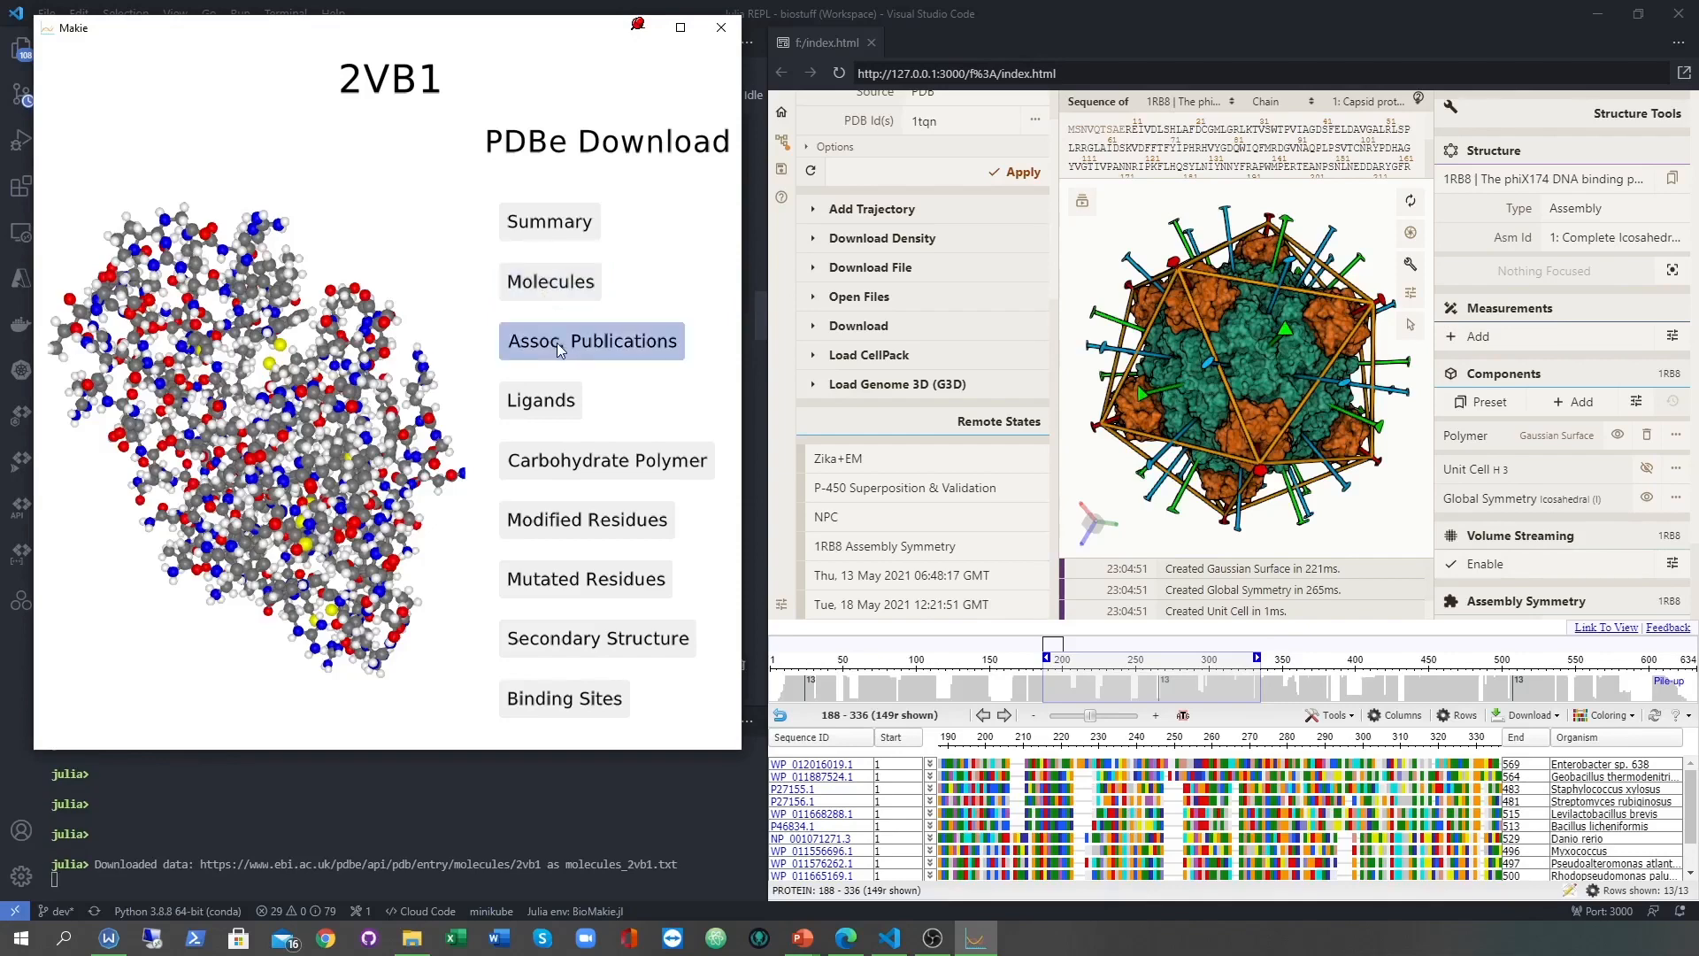
{"action": "left_click", "coordinate": [592, 340]}
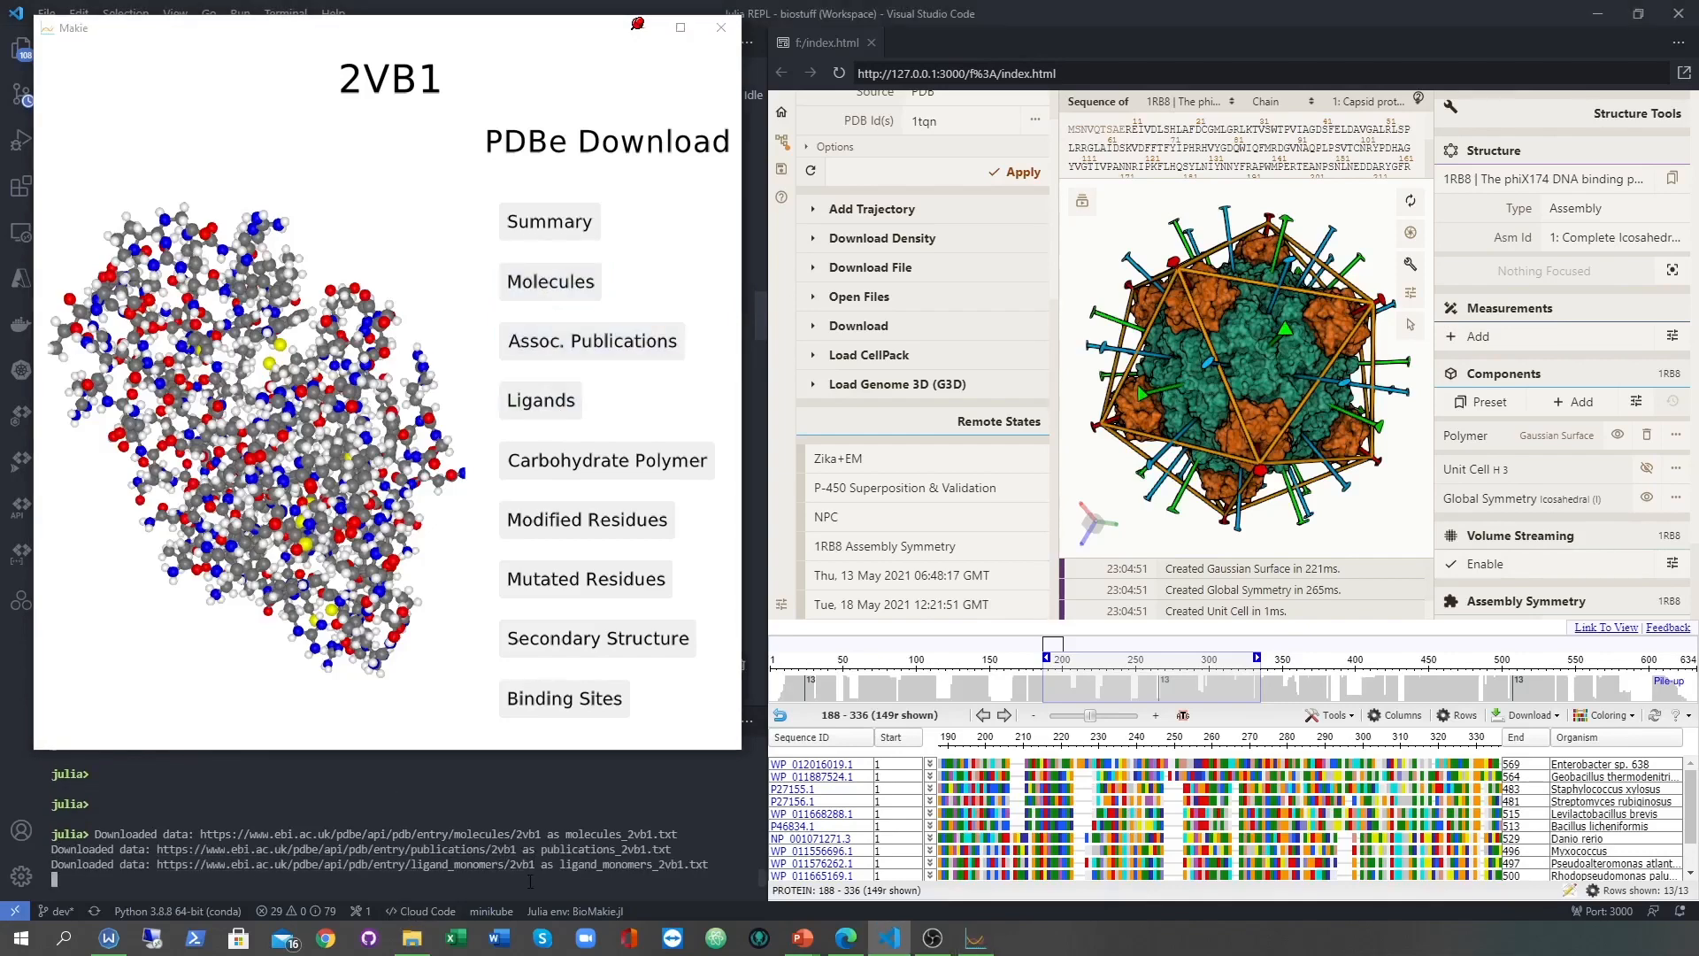
{"action": "type", "text": "pdbid[] = \"5jrz\""}
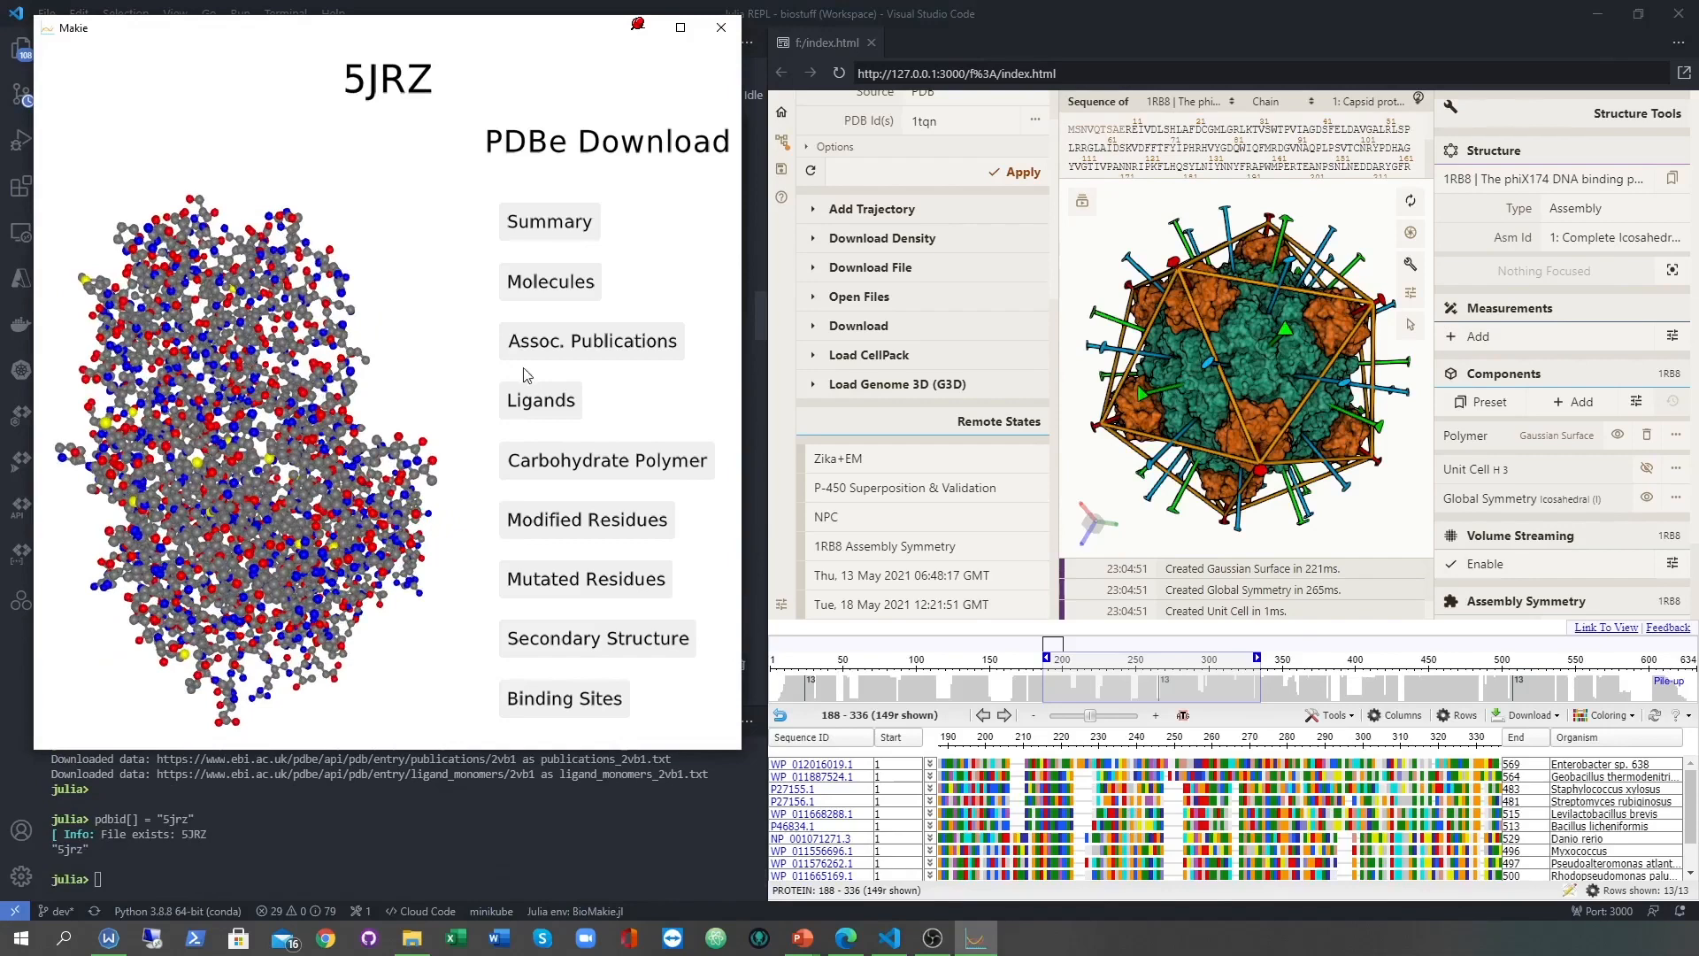
{"action": "left_click", "coordinate": [591, 340]}
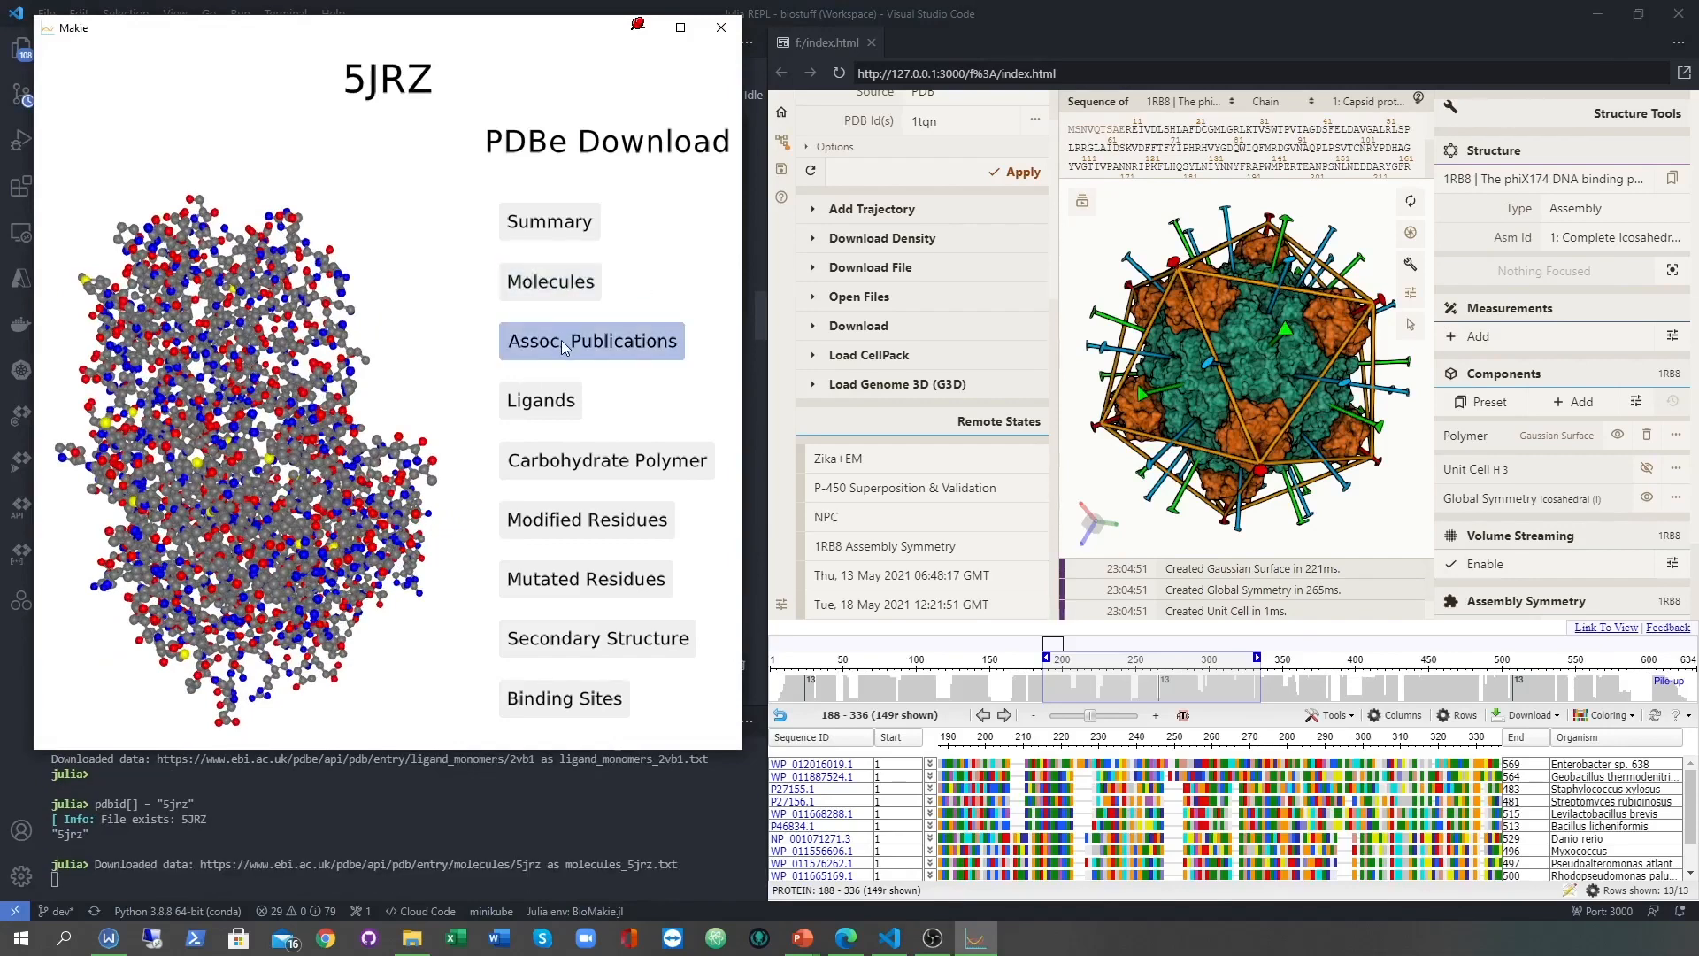
{"action": "left_click", "coordinate": [592, 340]}
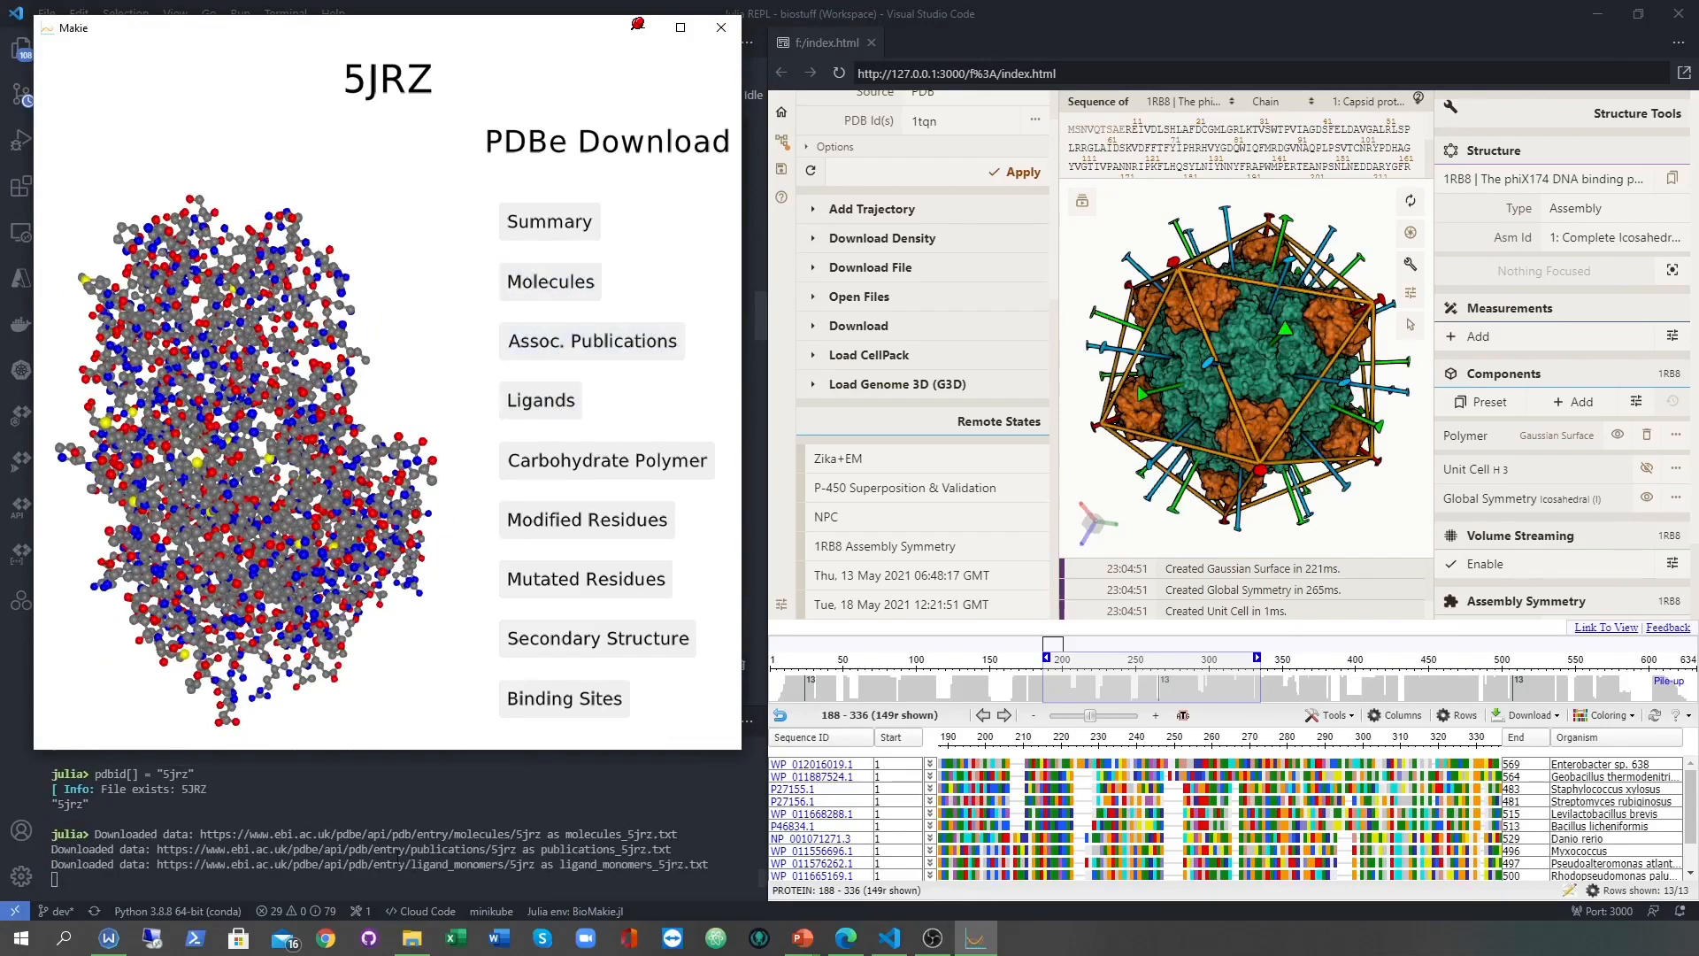
{"action": "mouse_move", "coordinate": [650, 95]}
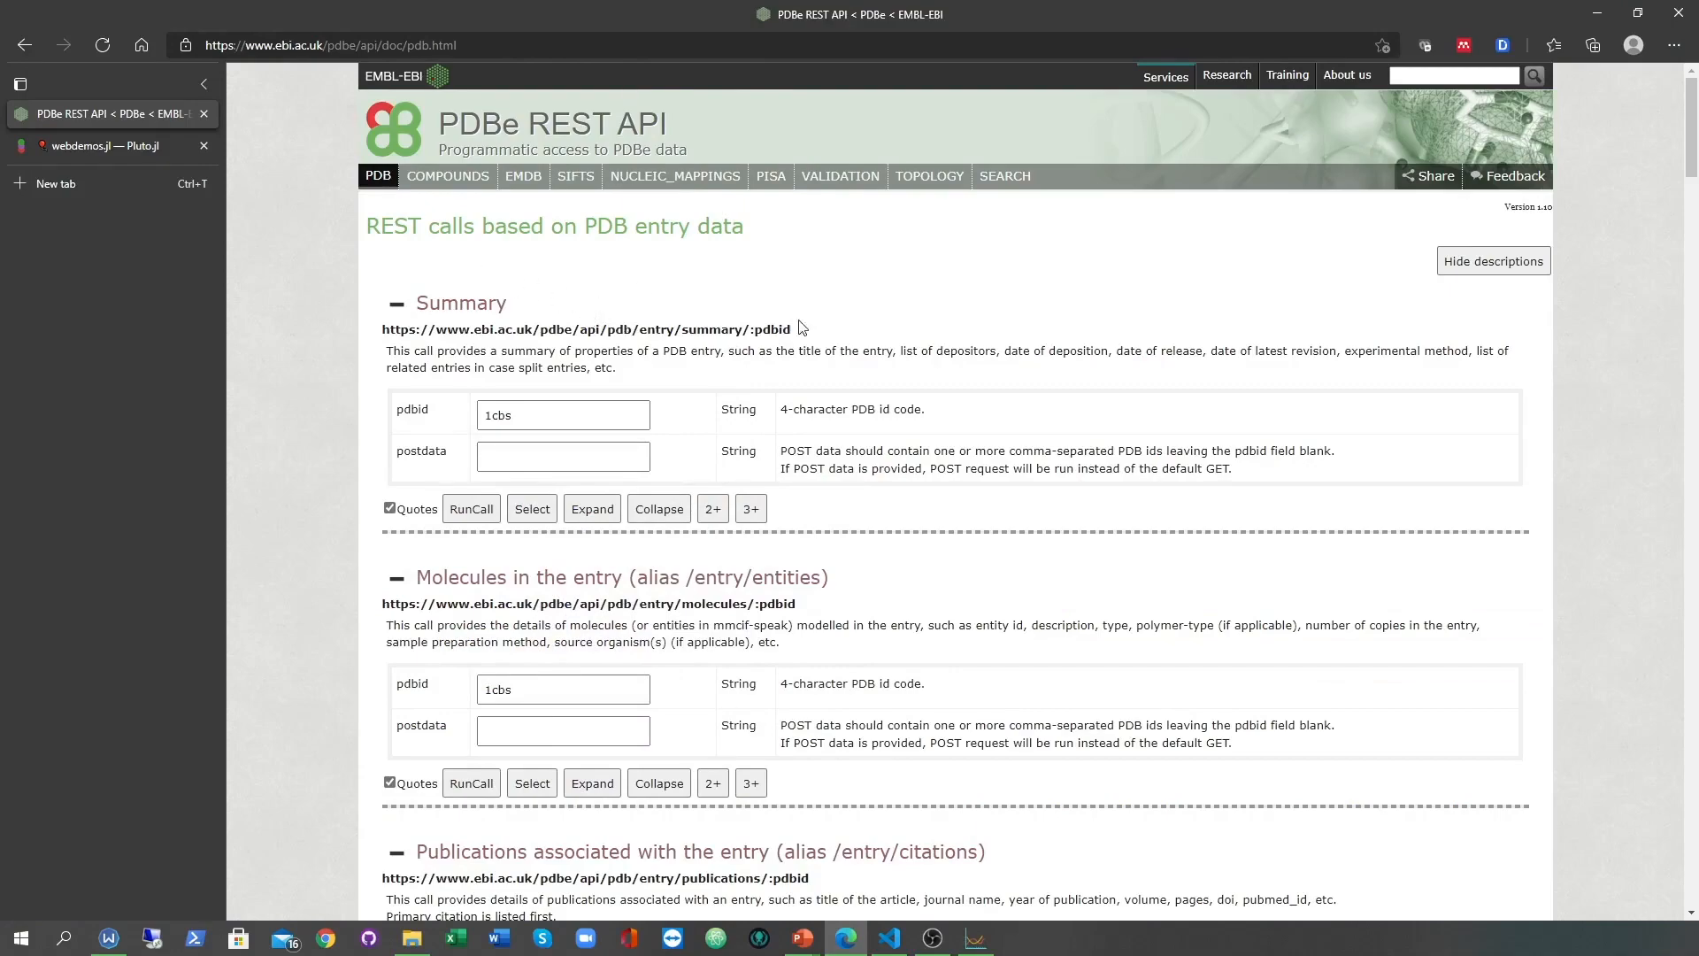
Scroll the PDBe REST API docs to the polymer coverage example, then return to VS Code.
{"action": "scroll", "scroll_direction": "down", "scroll_amount": 3}
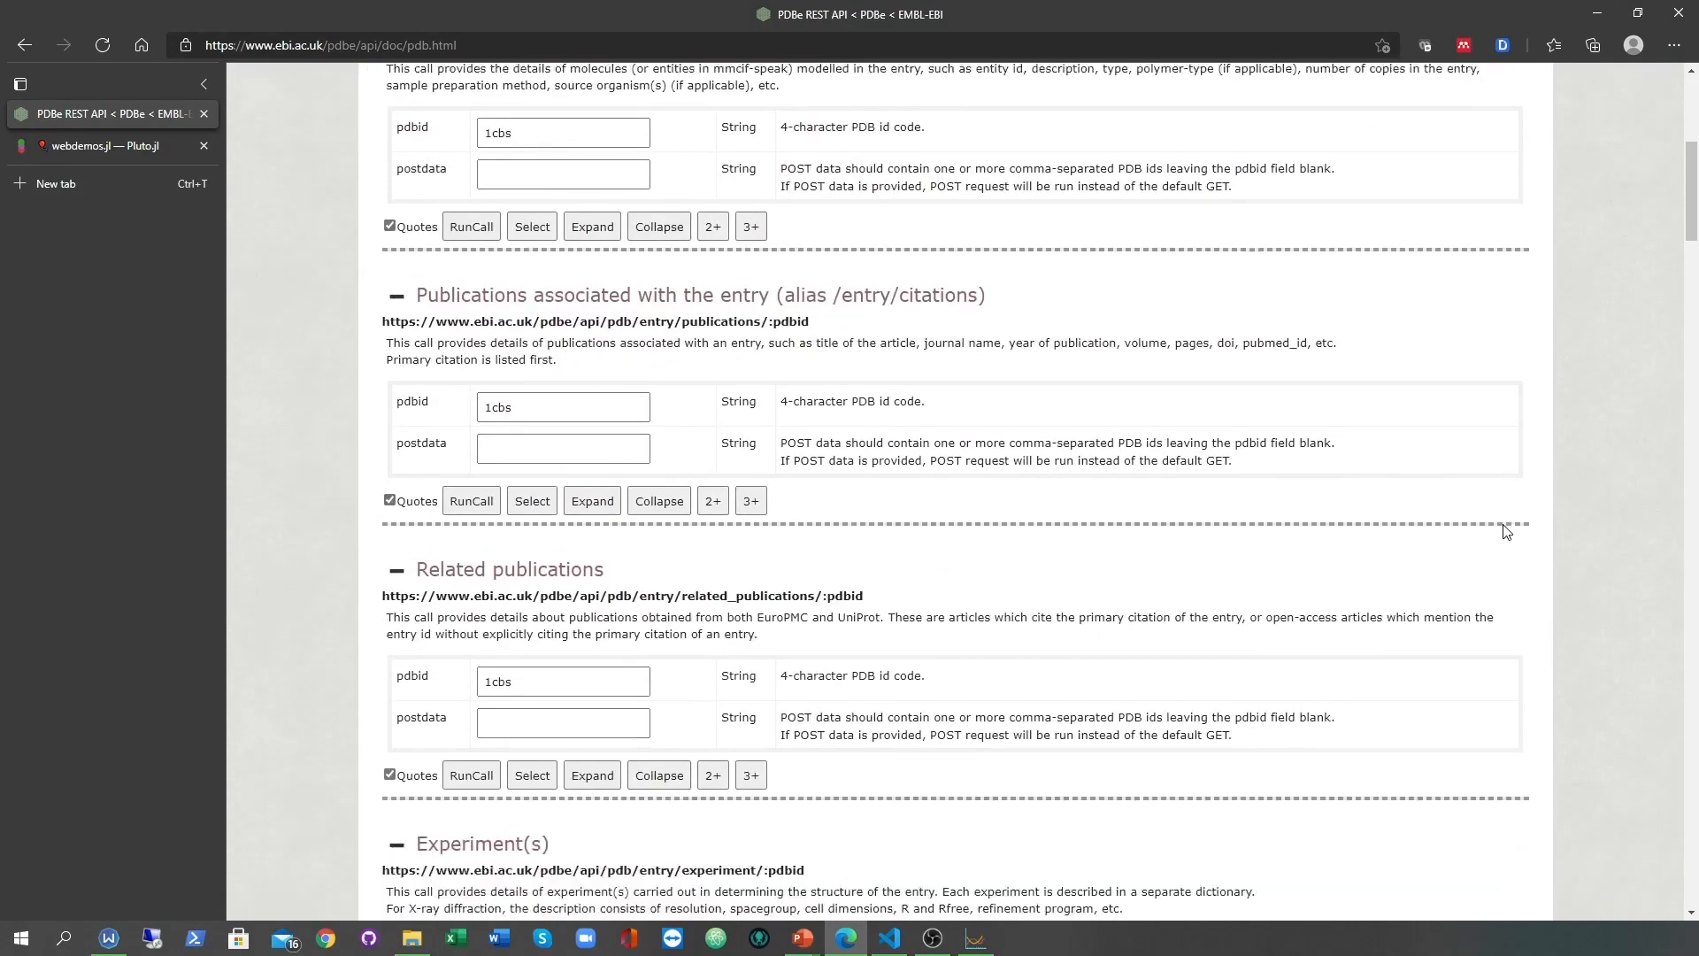
{"action": "scroll", "scroll_direction": "down", "scroll_amount": 3}
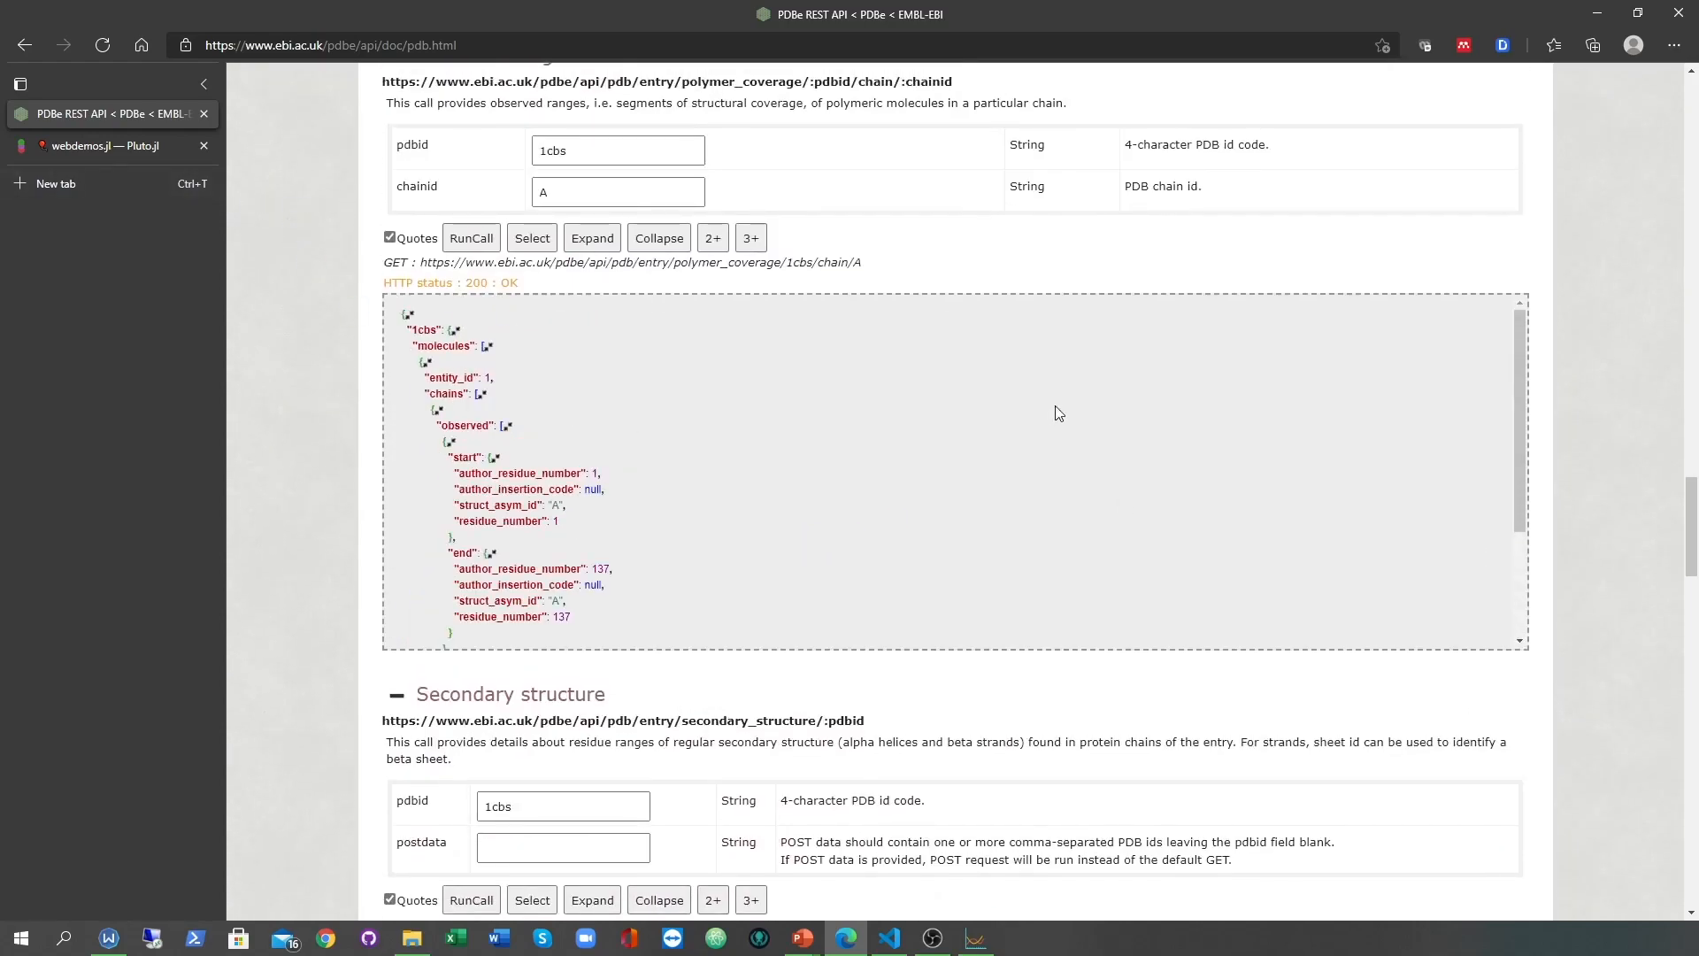
{"action": "left_click", "coordinate": [891, 936]}
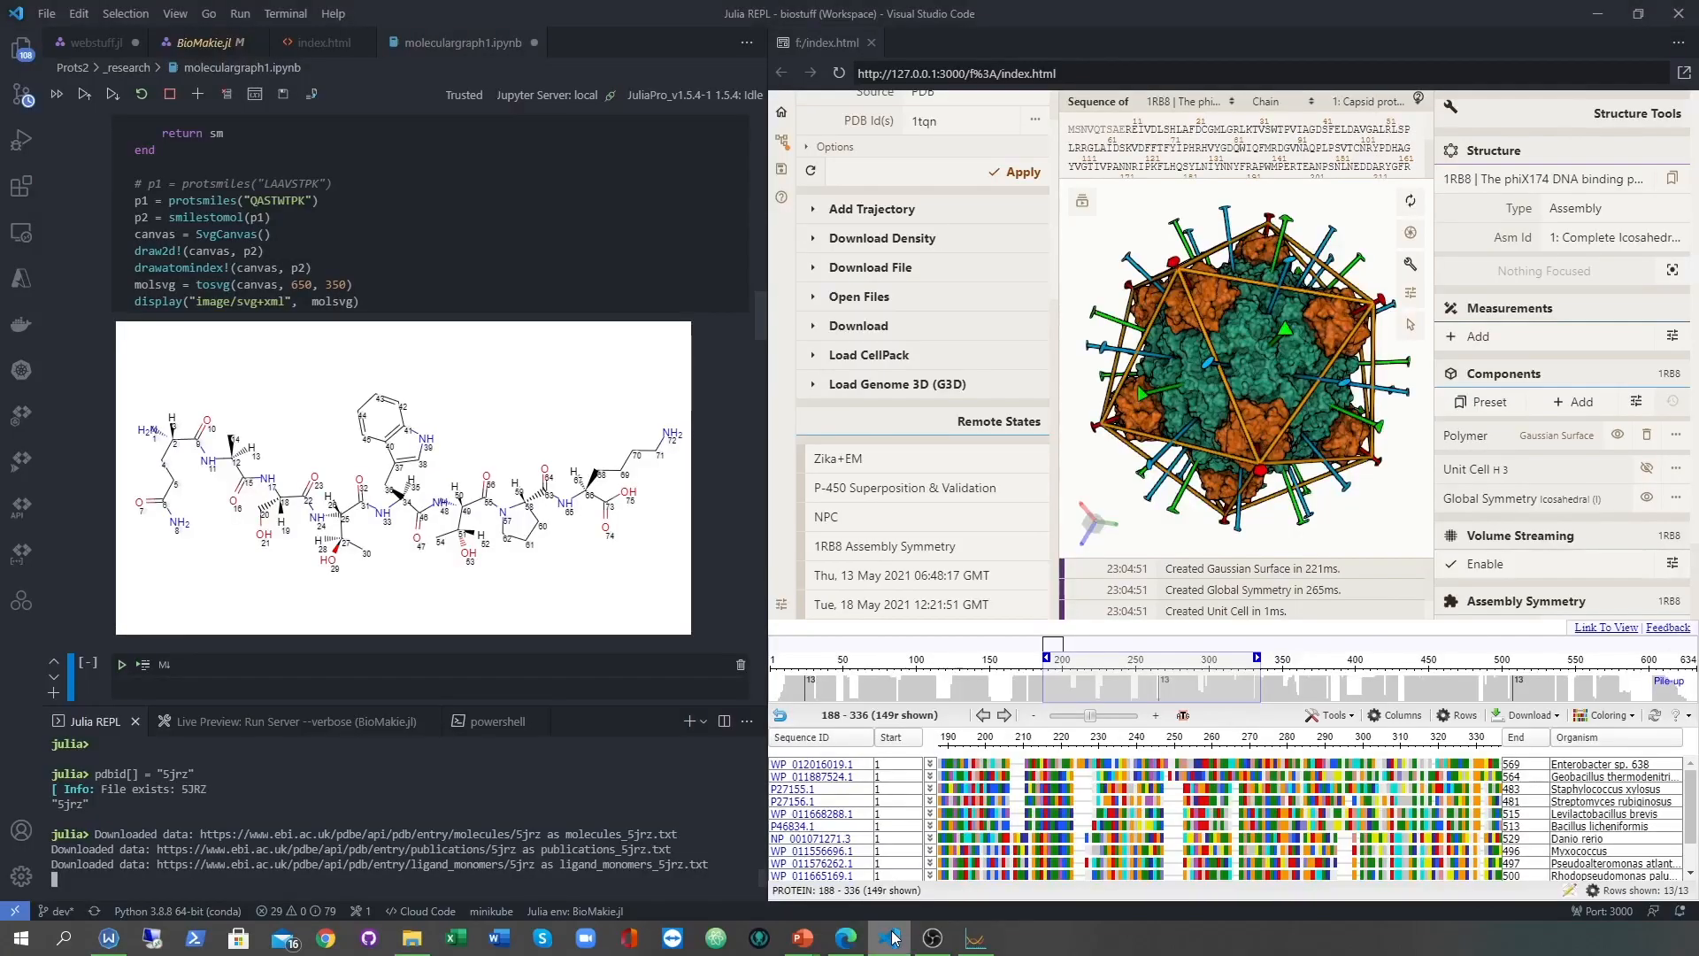
{"action": "mouse_move", "coordinate": [1338, 486]}
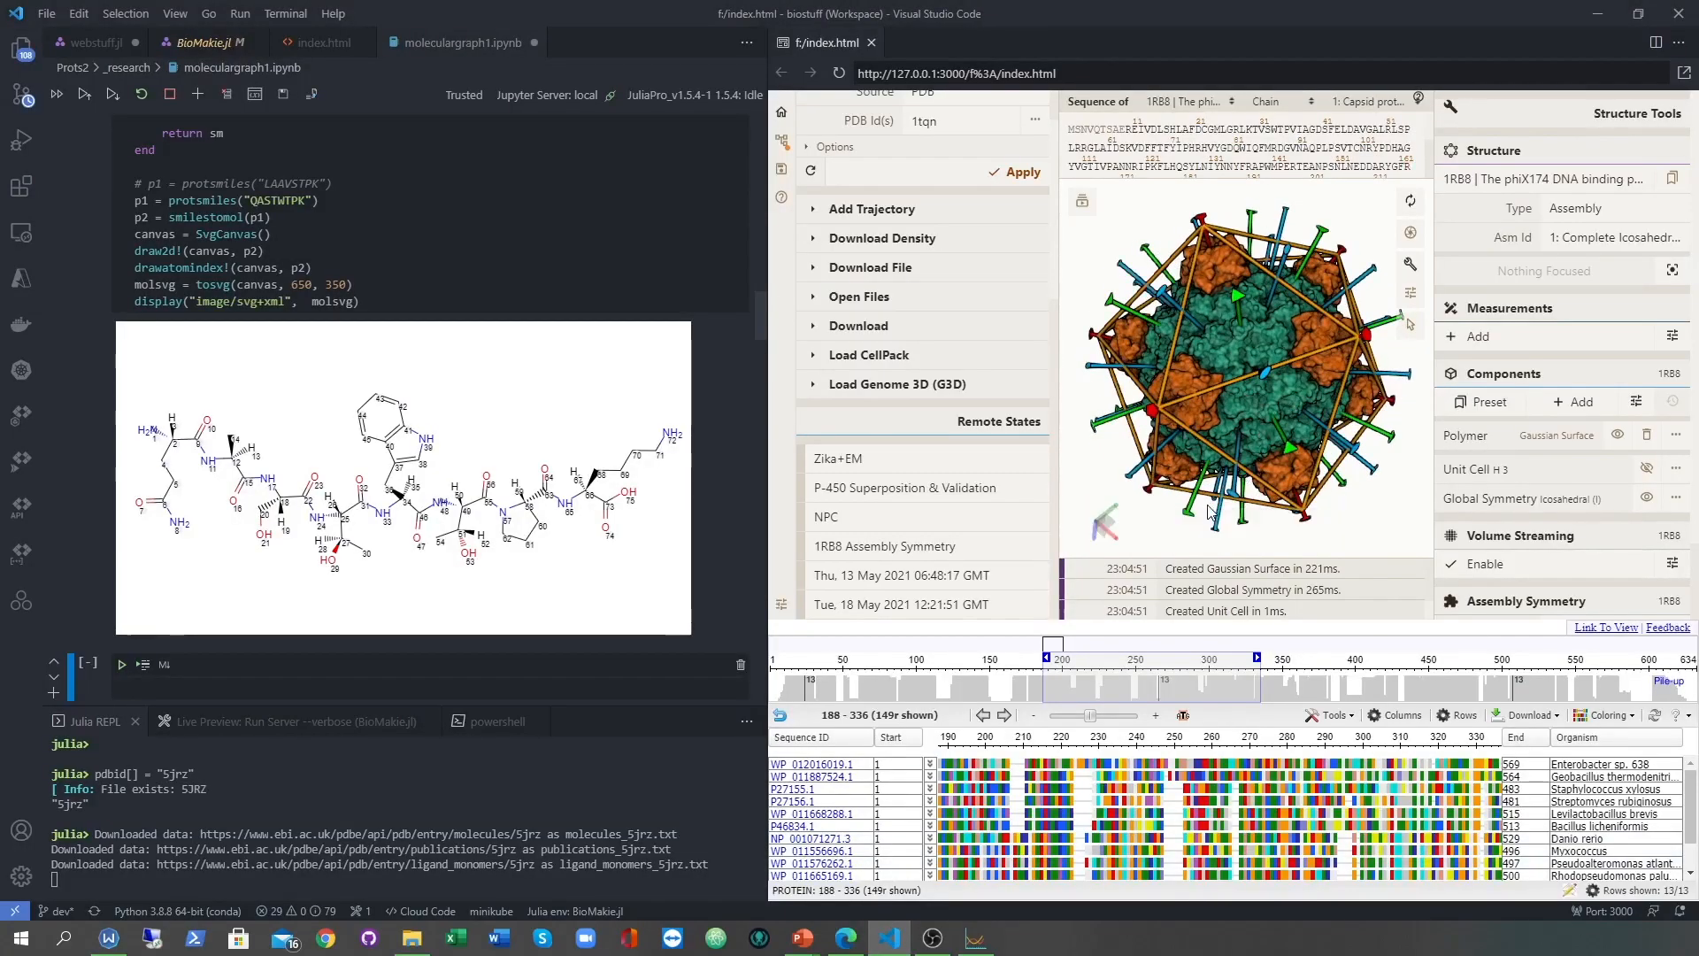
{"action": "mouse_move", "coordinate": [1235, 488]}
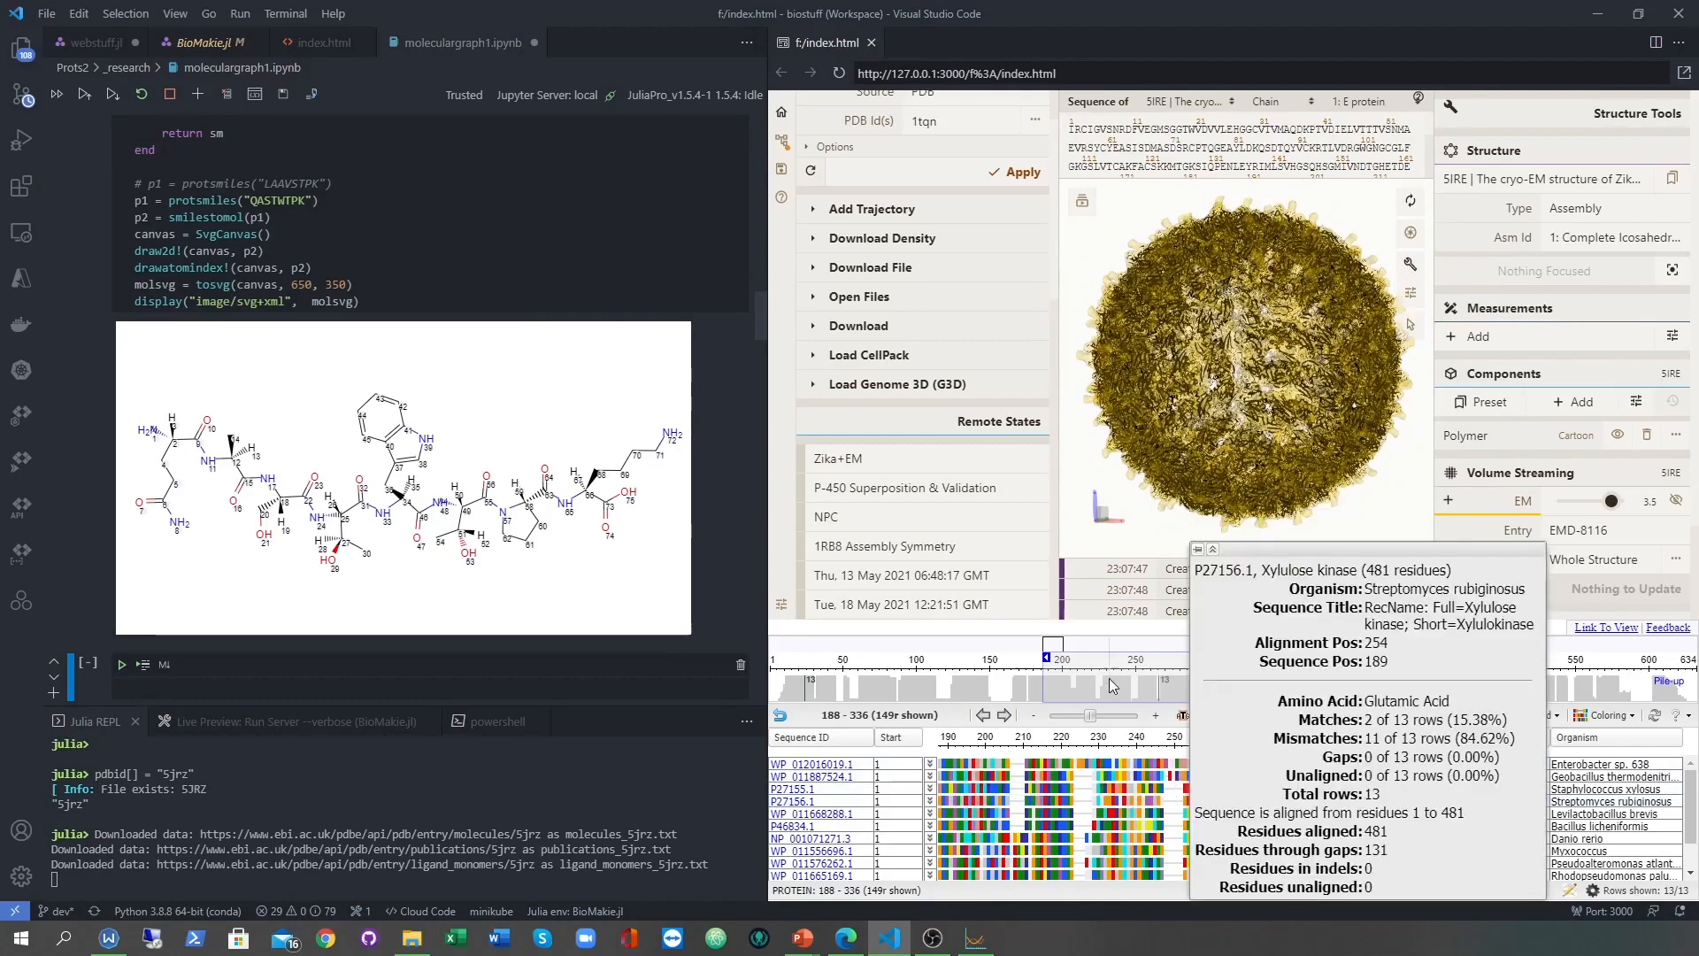
Zoom and shift the sequence alignment to residues 248–411.
{"action": "left_click", "coordinate": [1154, 715]}
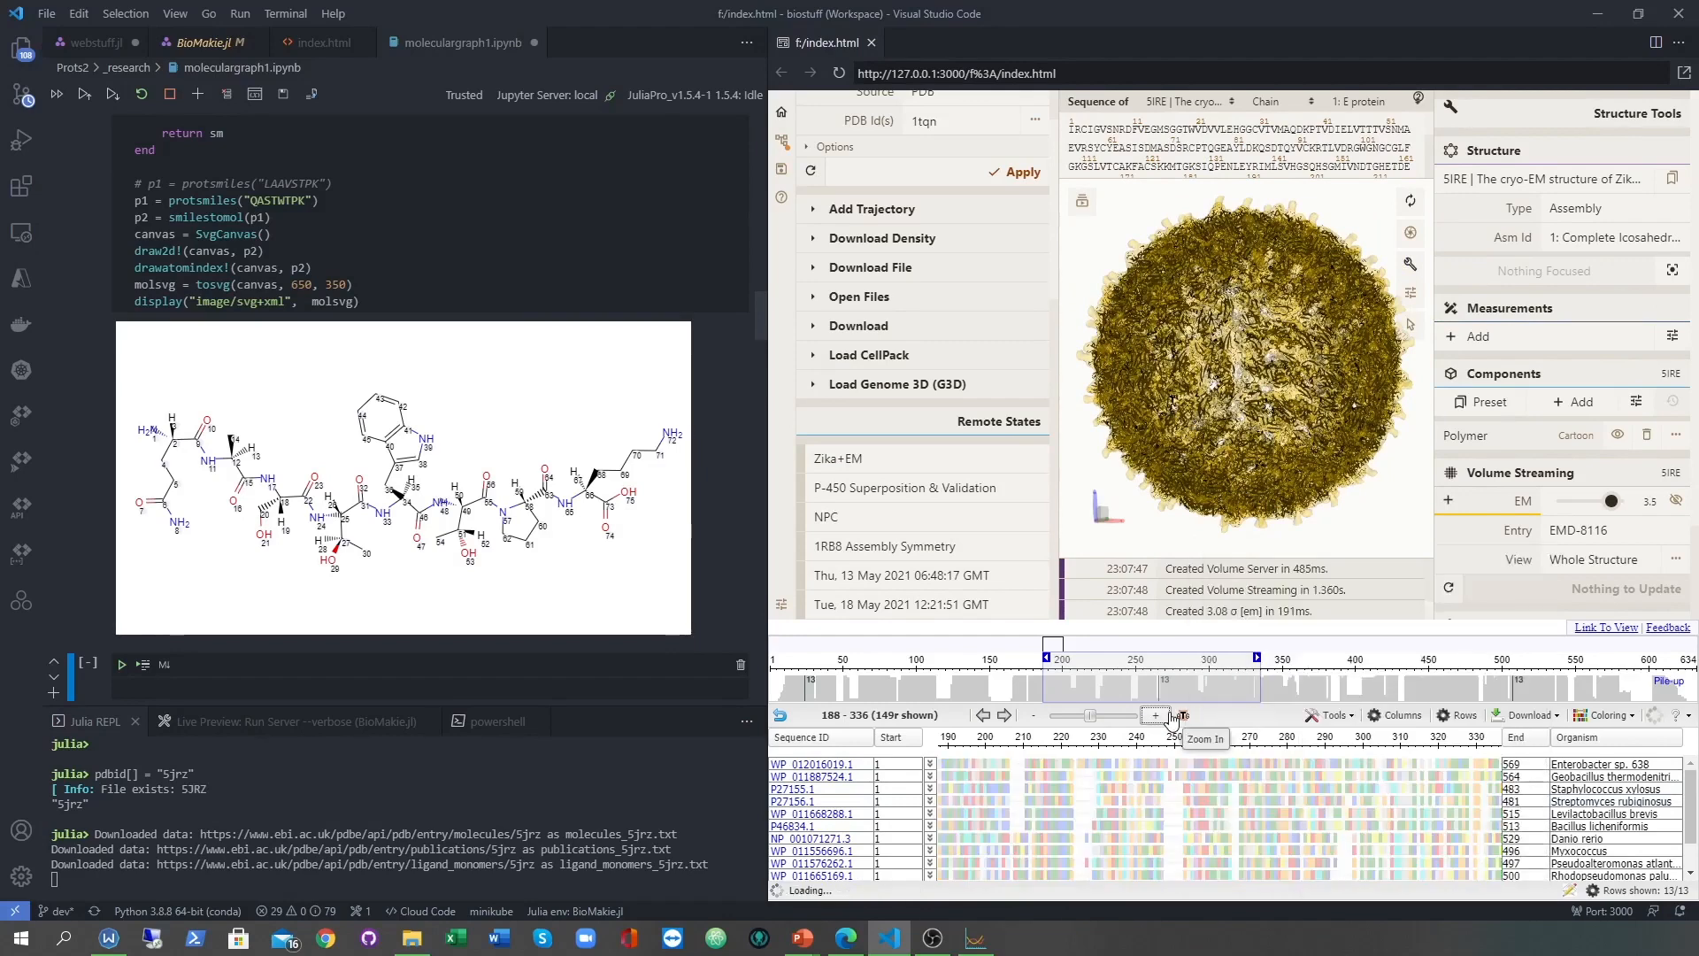
{"action": "left_click", "coordinate": [1182, 714]}
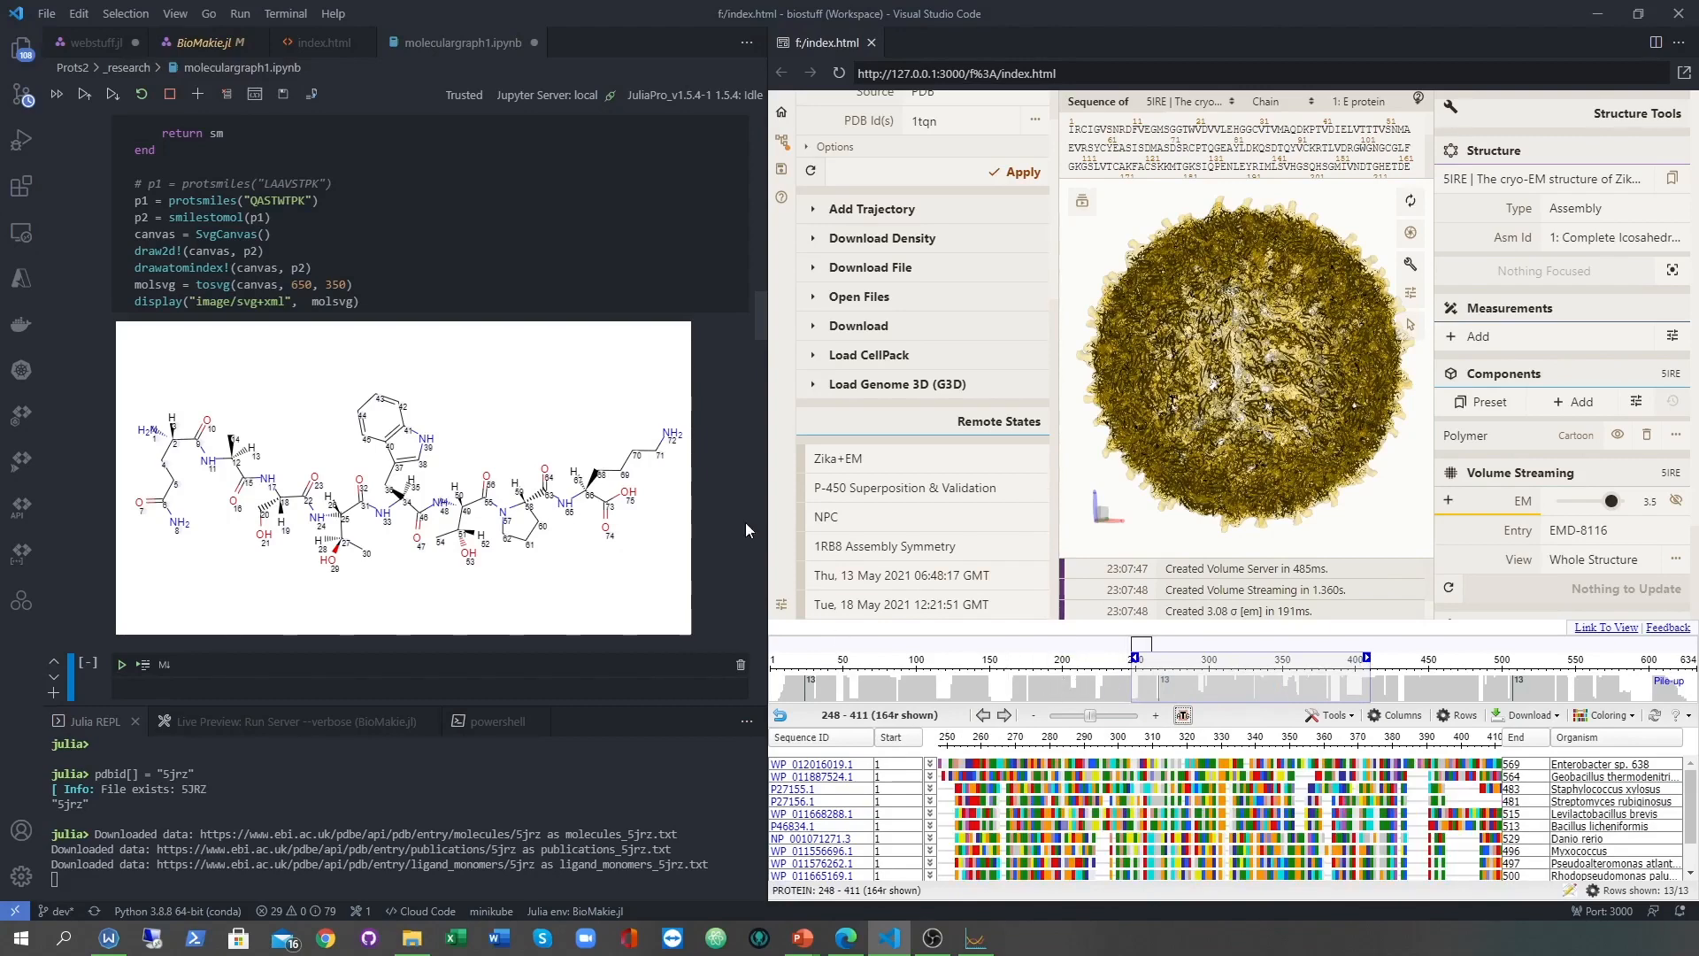
{"action": "left_click", "coordinate": [318, 201]}
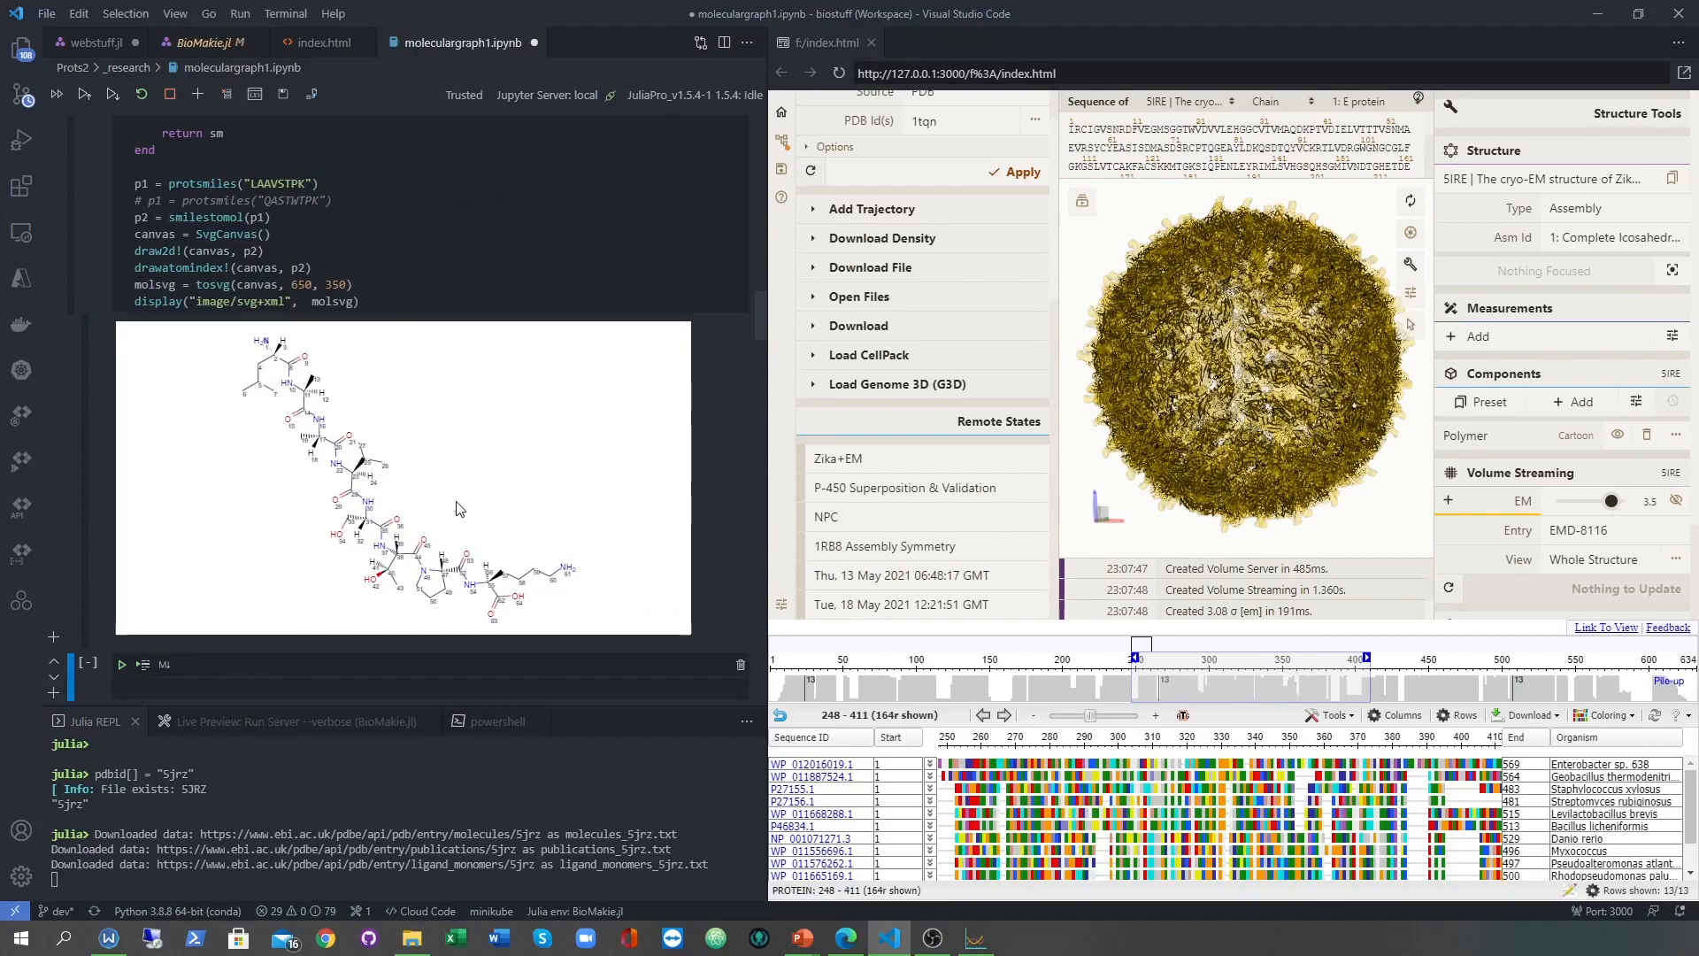
{"action": "mouse_move", "coordinate": [420, 454]}
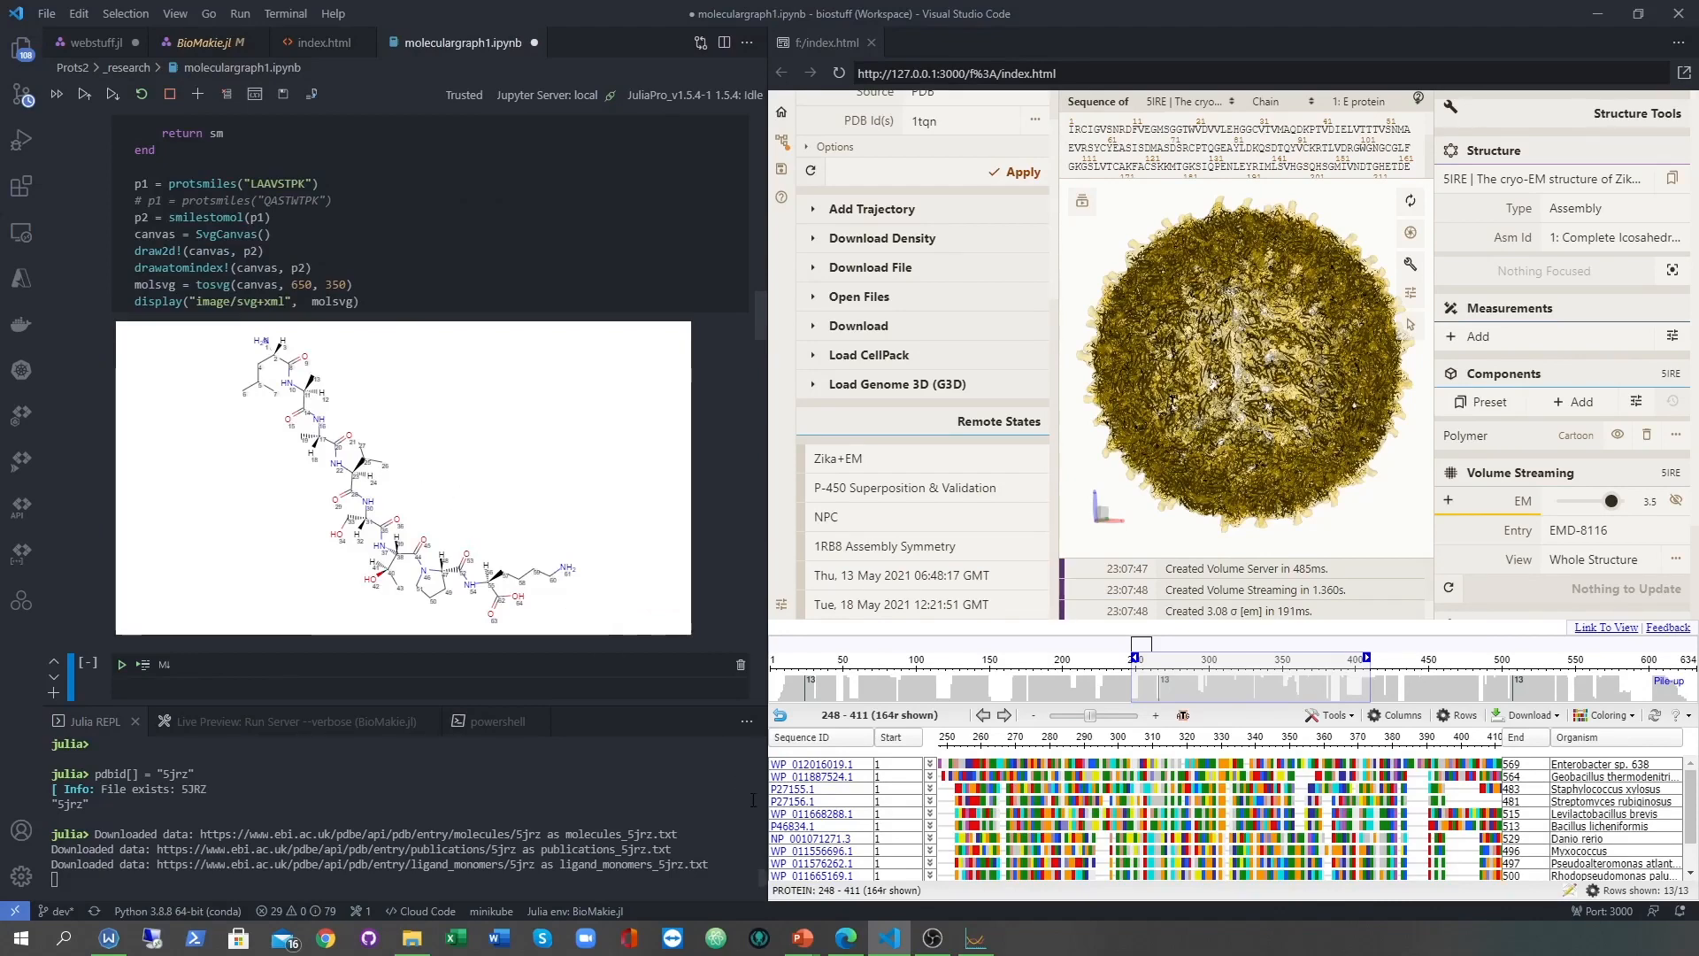
{"action": "mouse_move", "coordinate": [802, 937]}
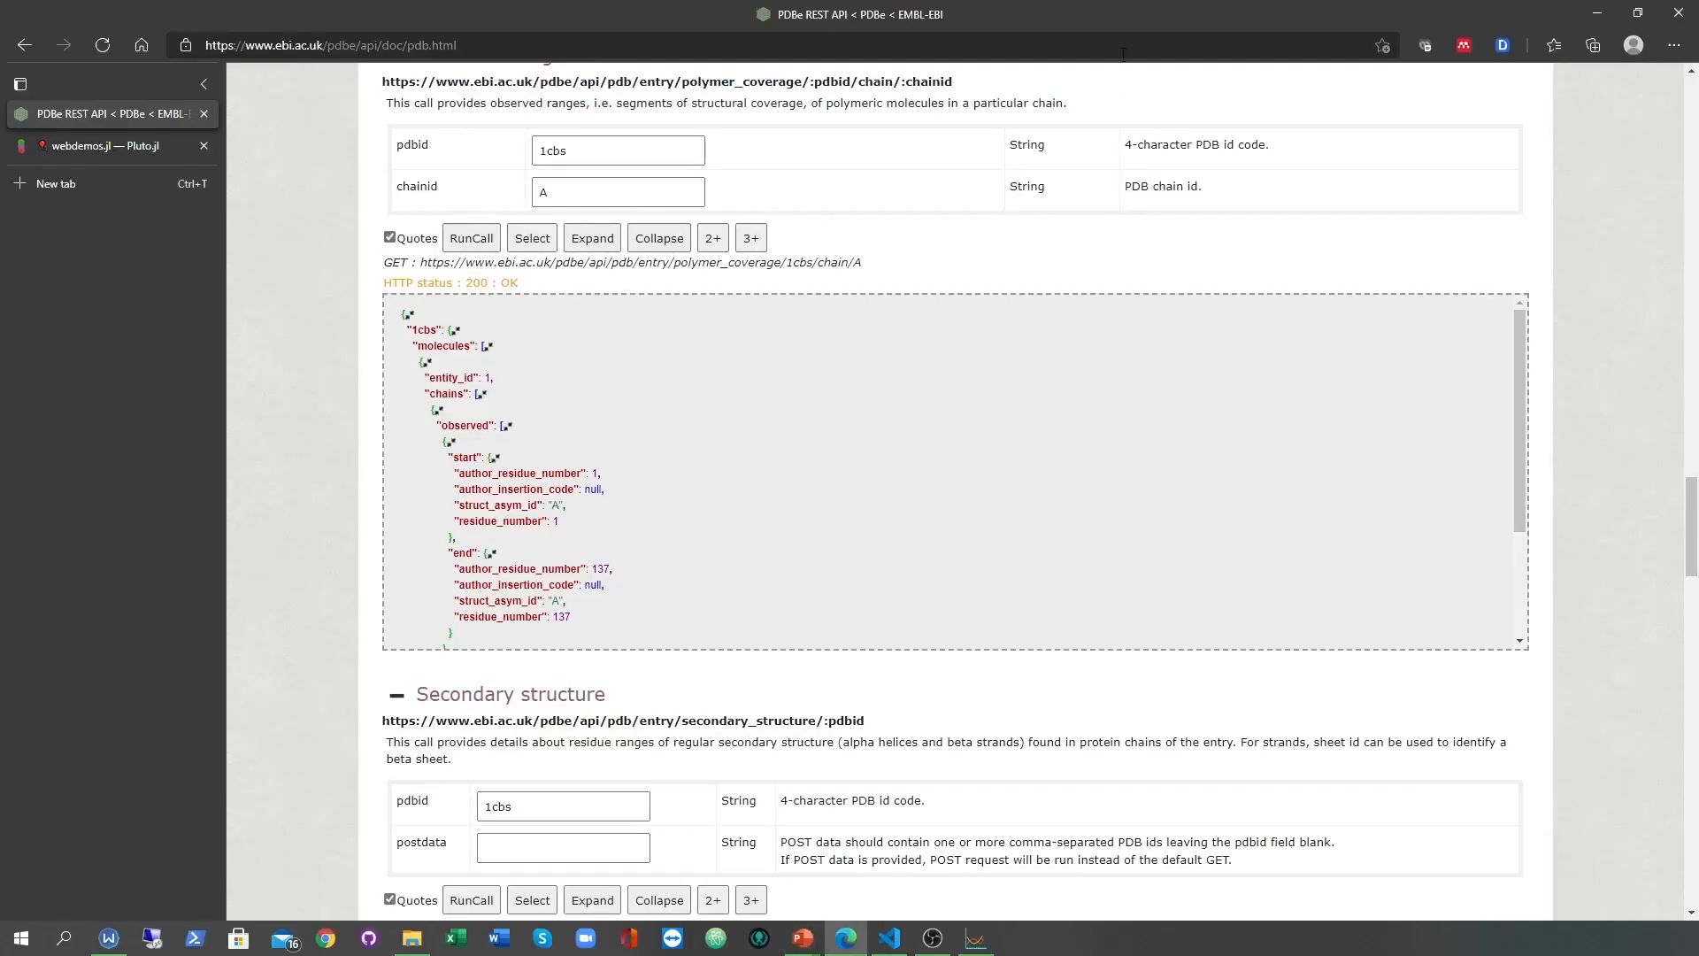
In the webdemos.jl Pluto notebook, expand the ProtVista Domains track.
{"action": "left_click", "coordinate": [103, 145]}
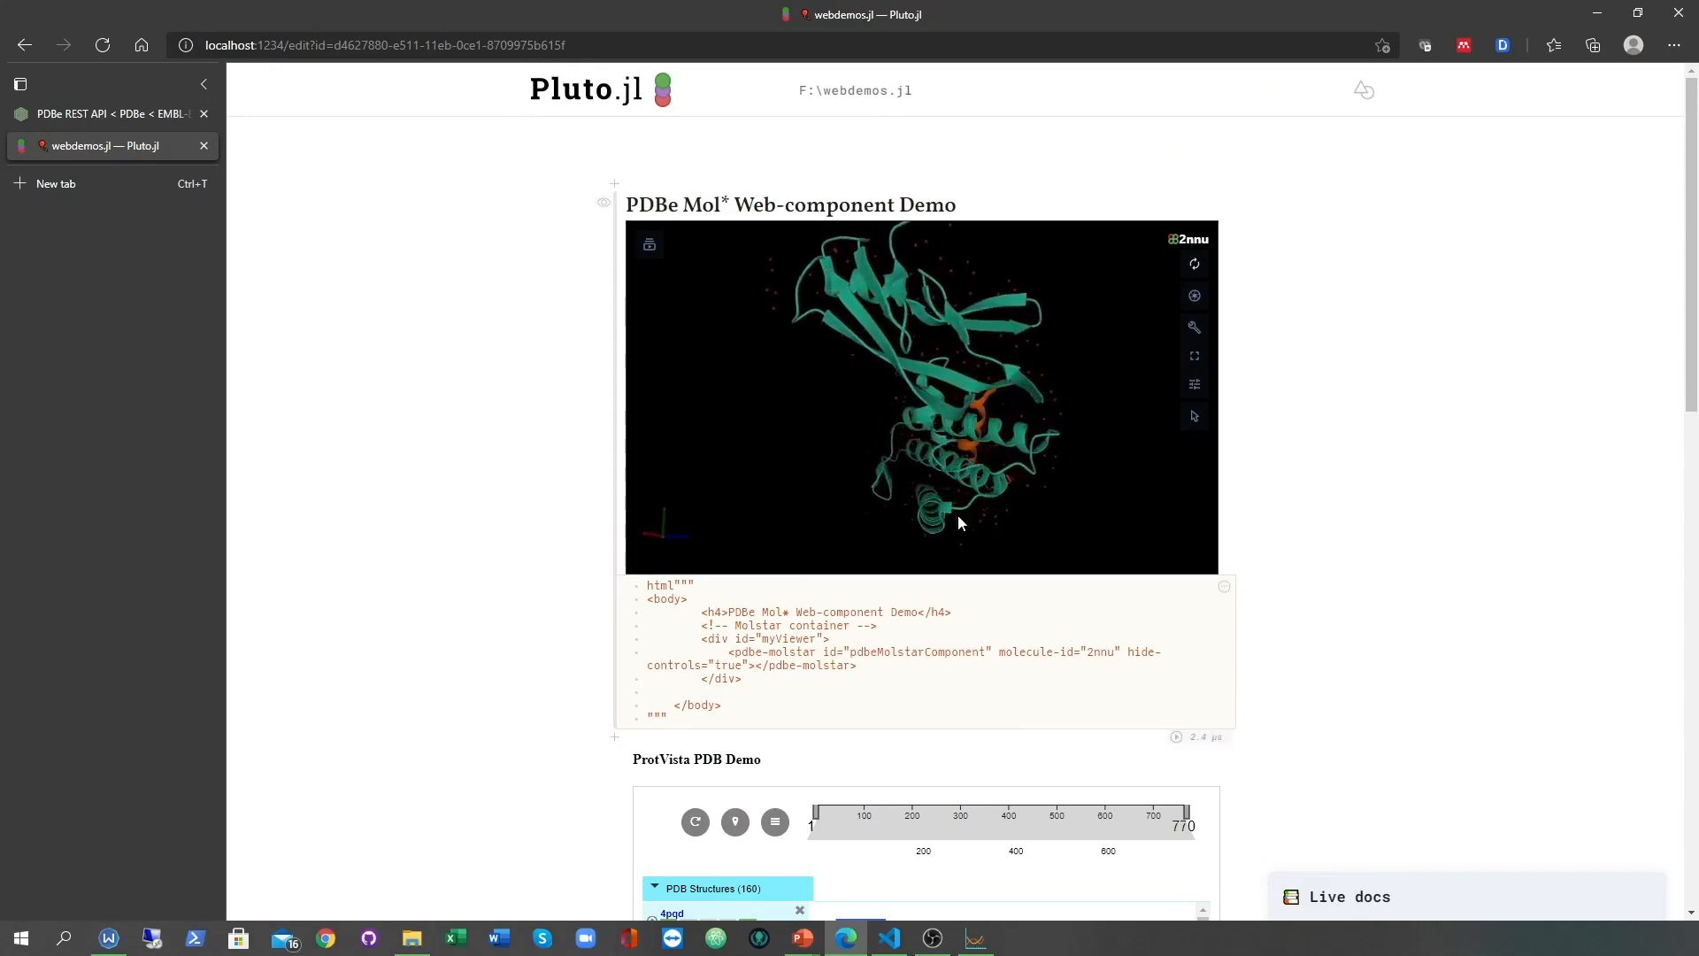
{"action": "scroll", "scroll_direction": "down", "scroll_amount": 3}
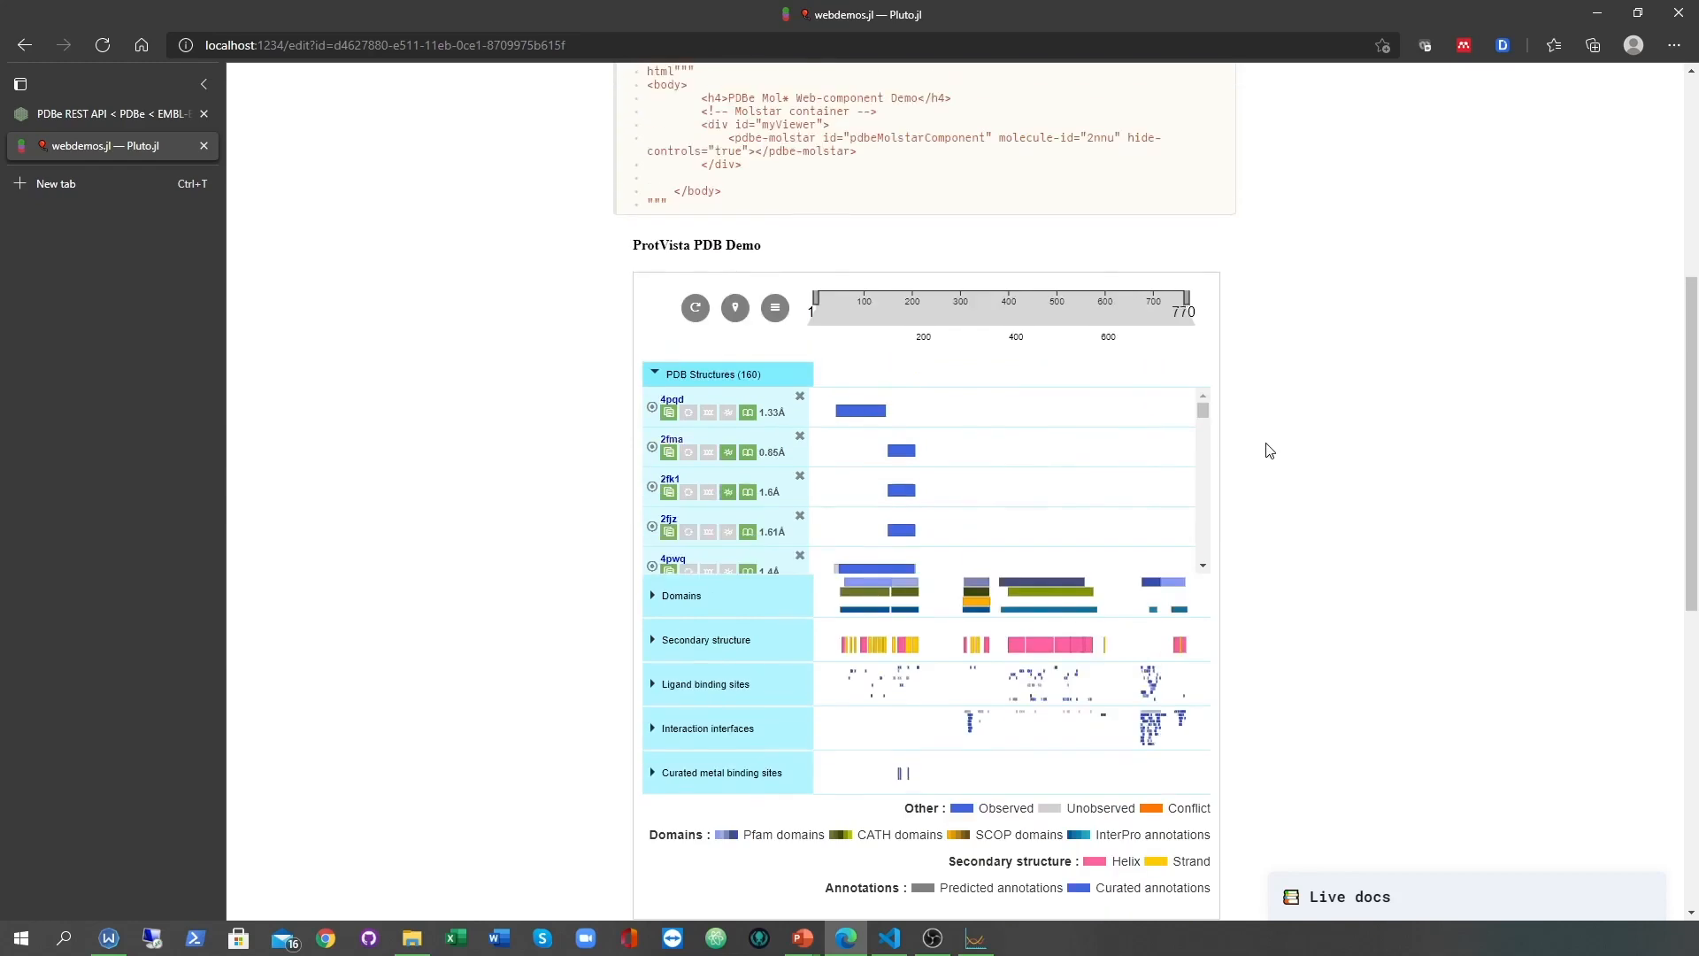
{"action": "left_click", "coordinate": [680, 594]}
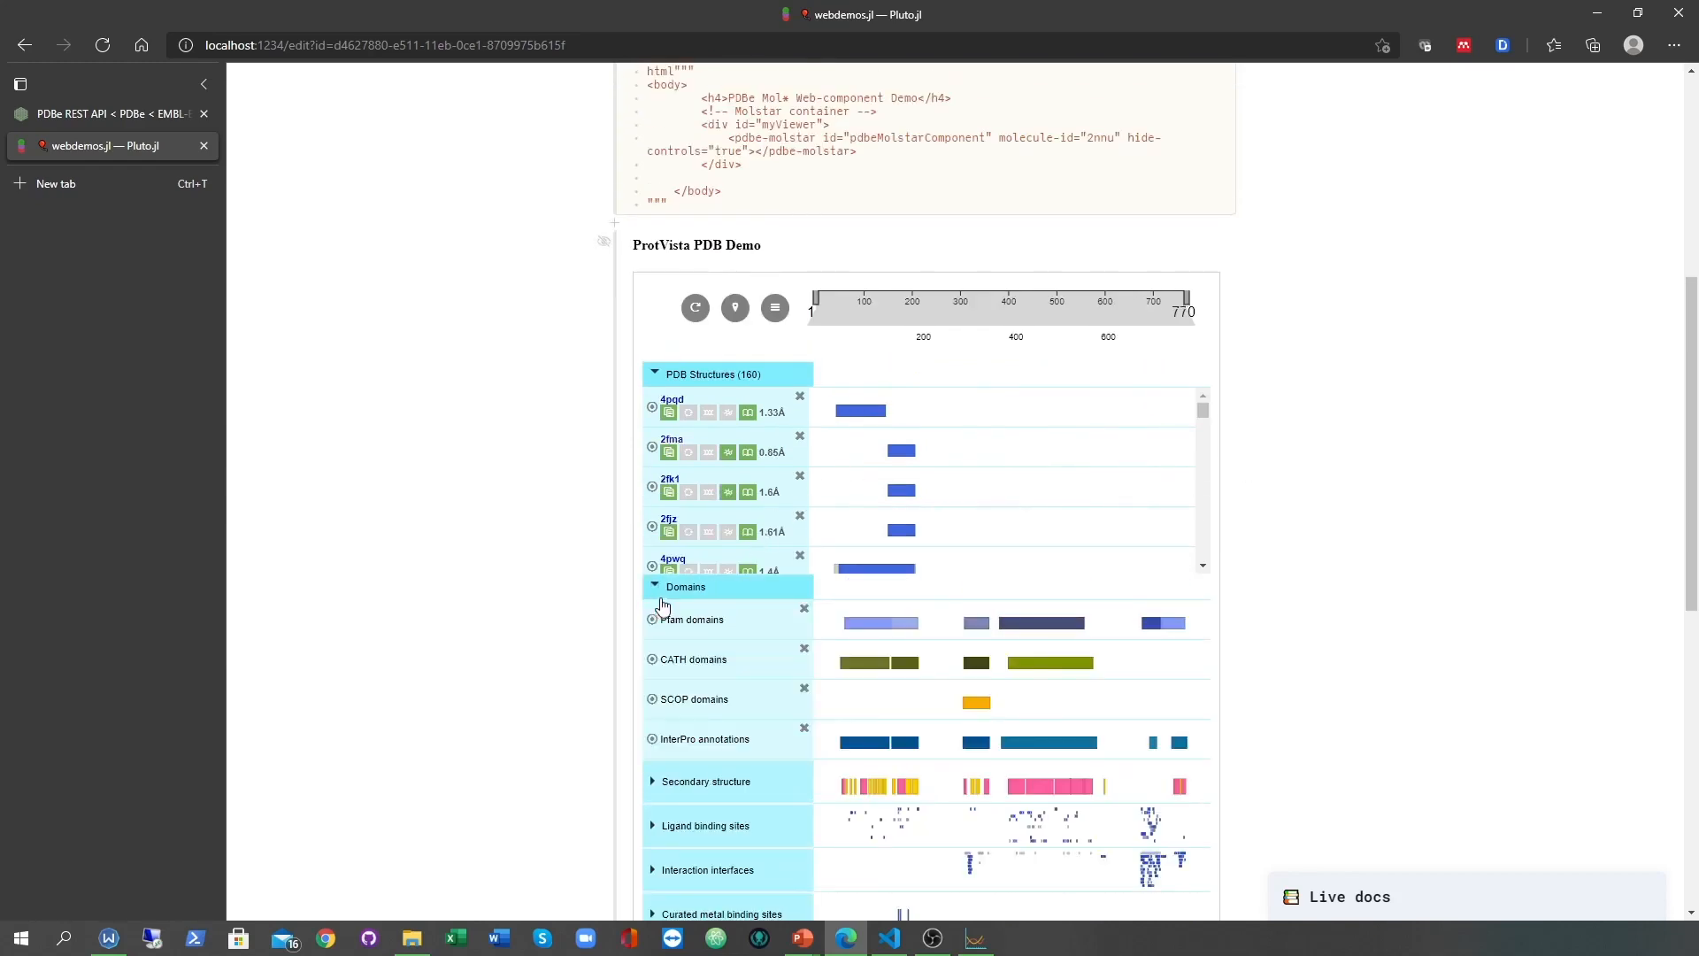